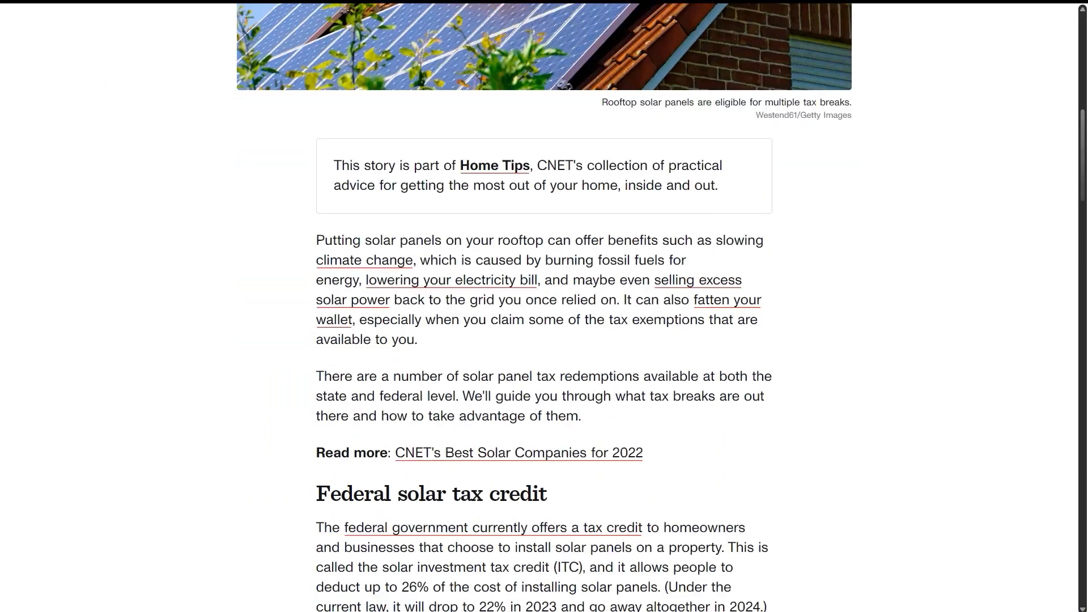
scroll(down, 3)
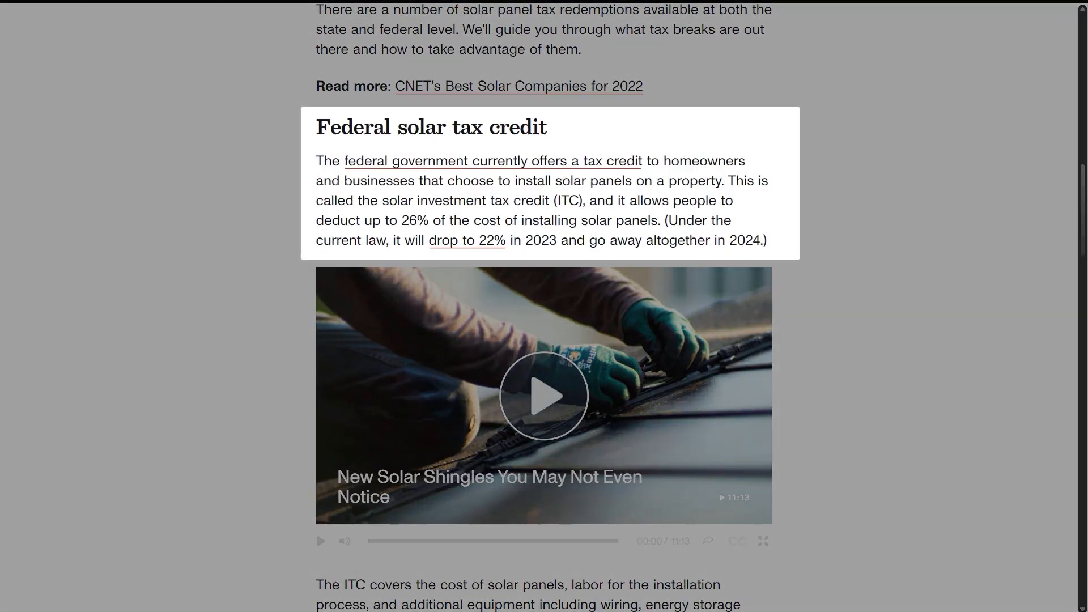